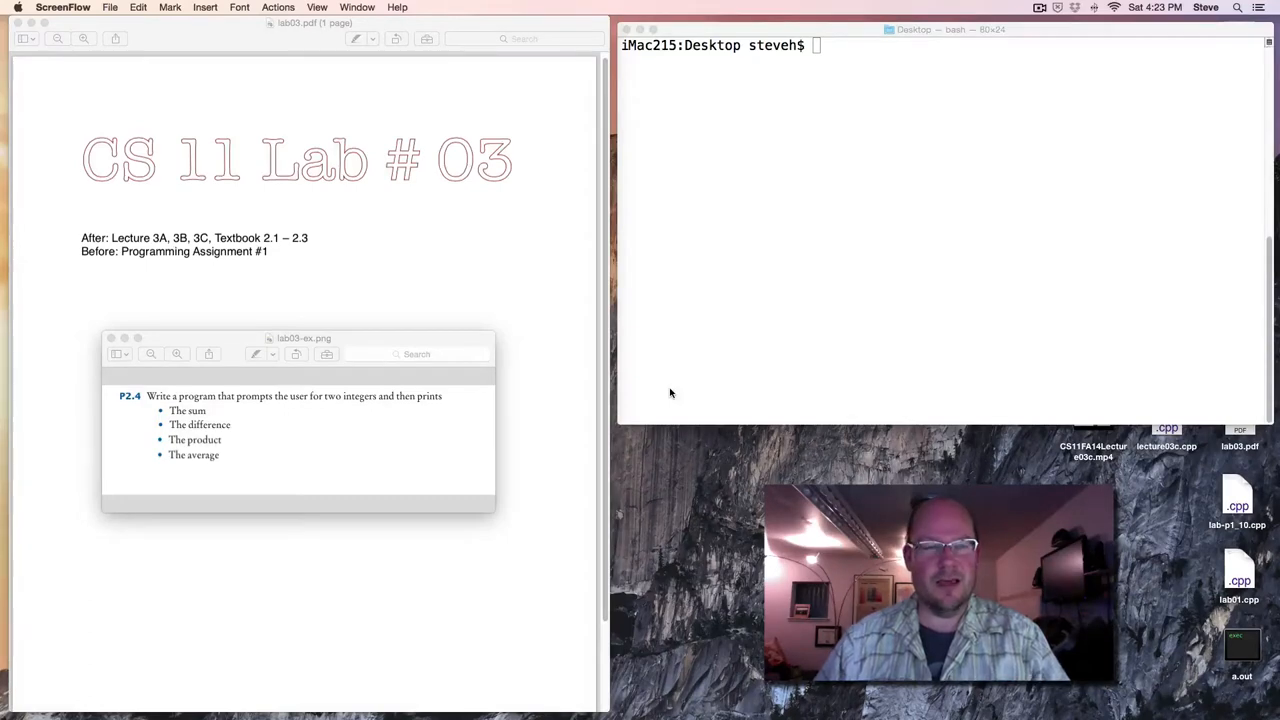
mouse_move(665, 386)
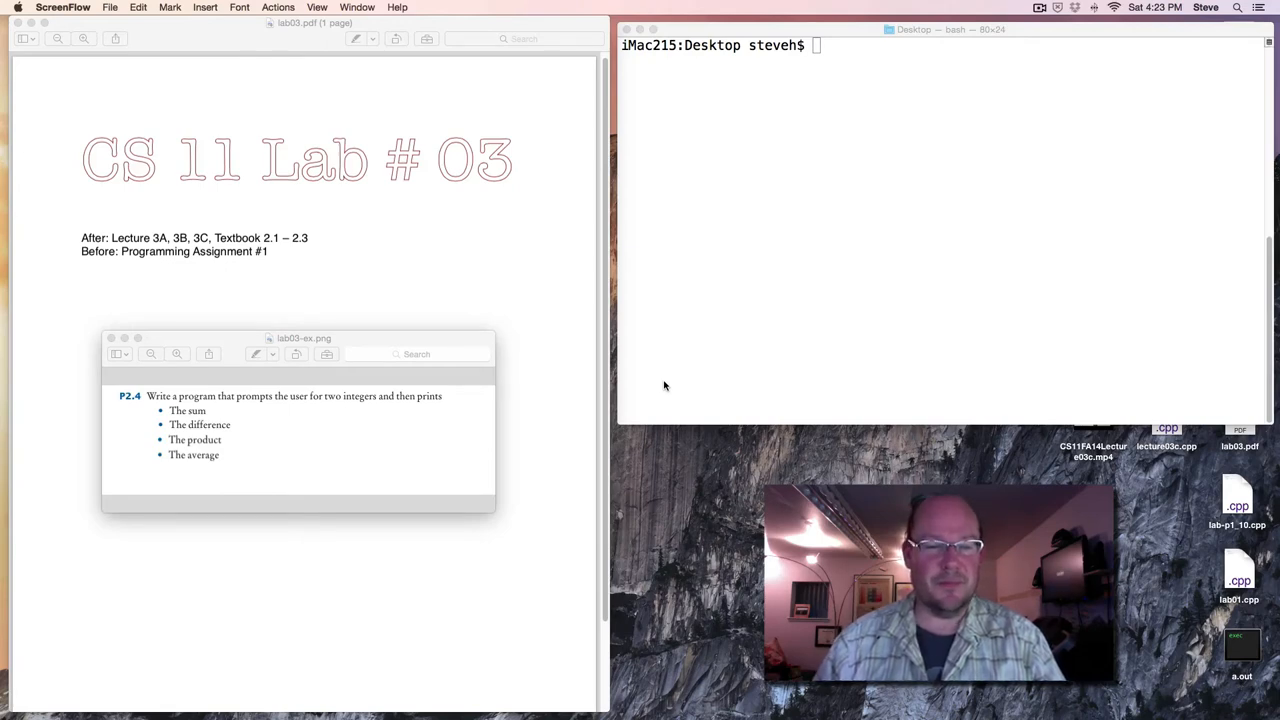
mouse_move(155, 398)
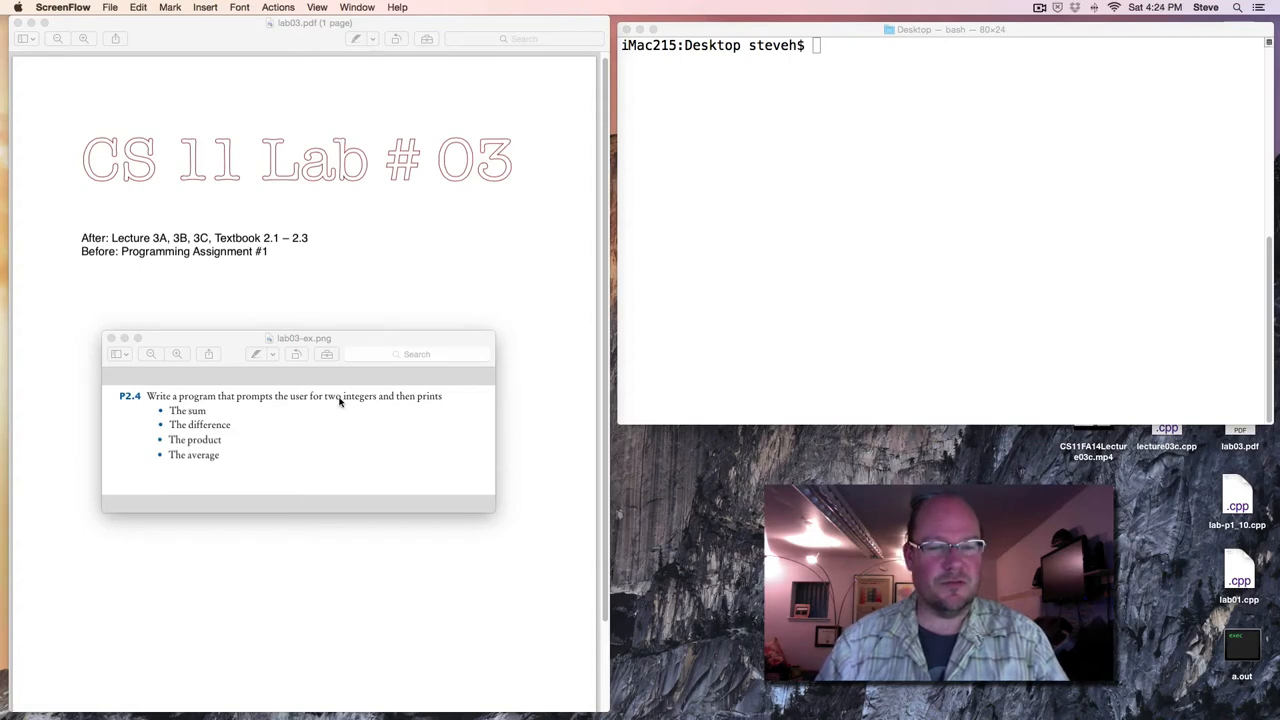
mouse_move(232, 417)
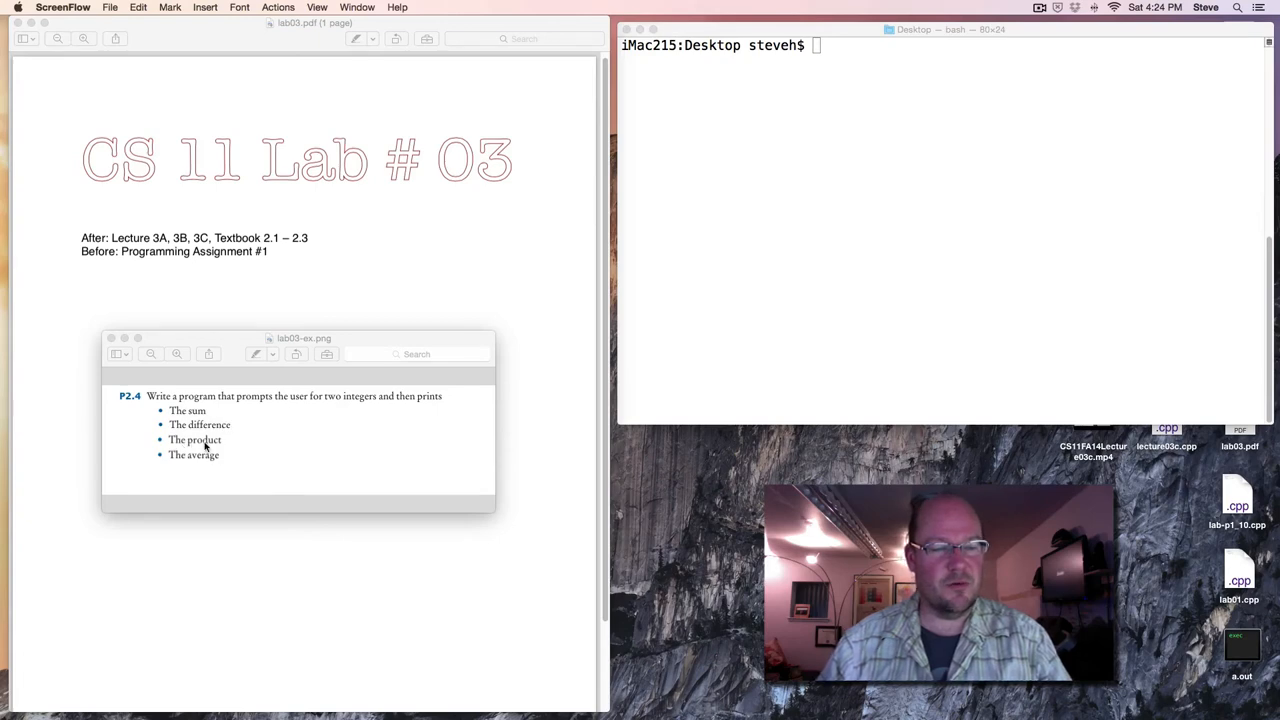
mouse_move(218, 460)
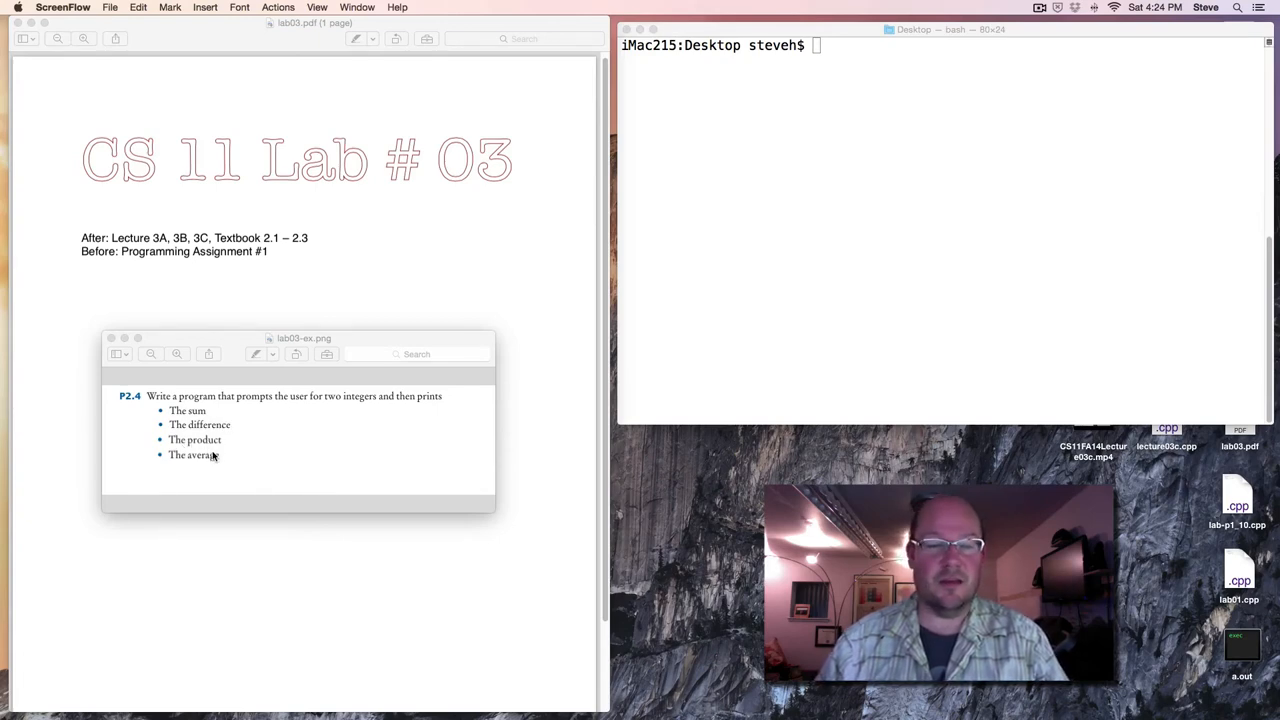
mouse_move(197, 384)
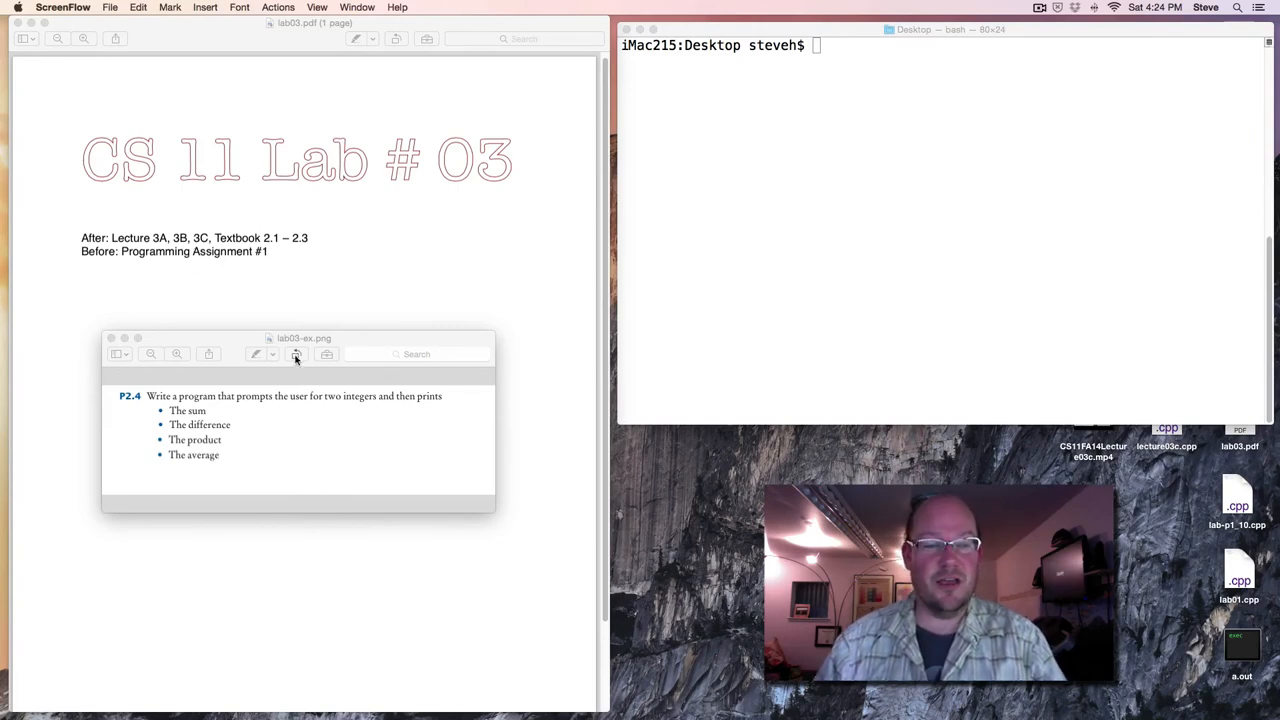
mouse_move(380, 458)
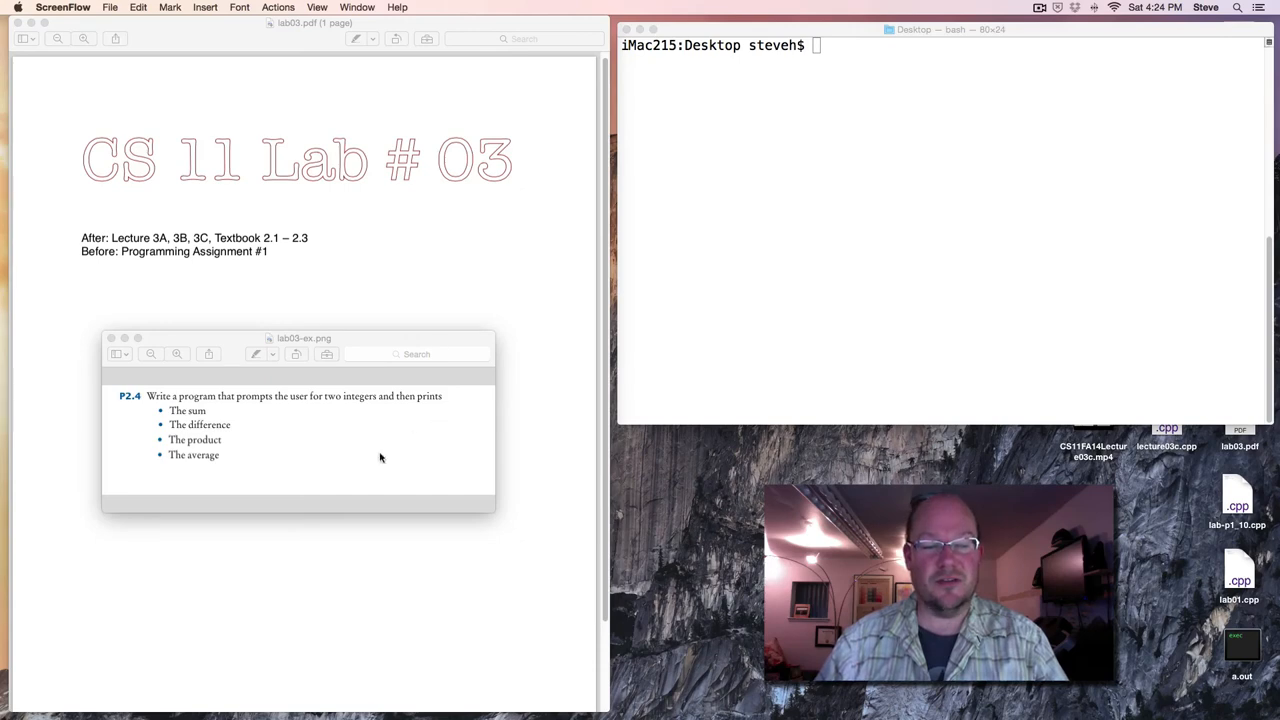
mouse_move(185, 393)
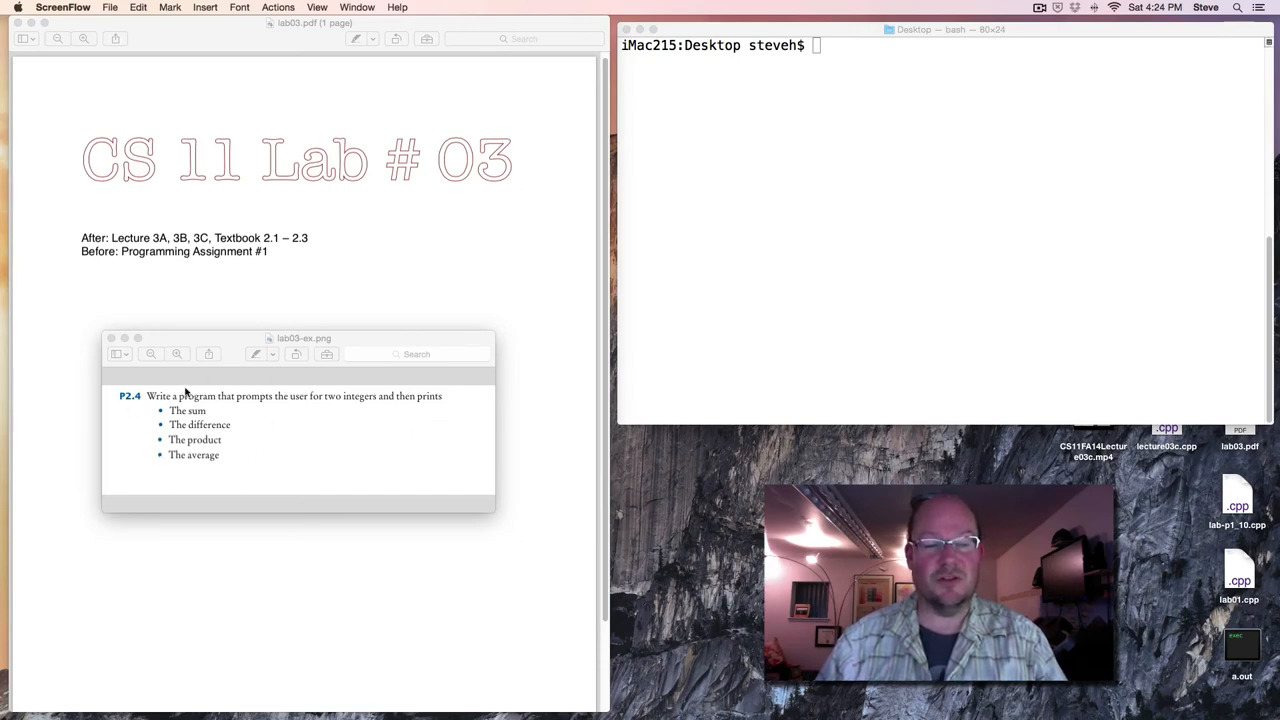
mouse_move(245, 424)
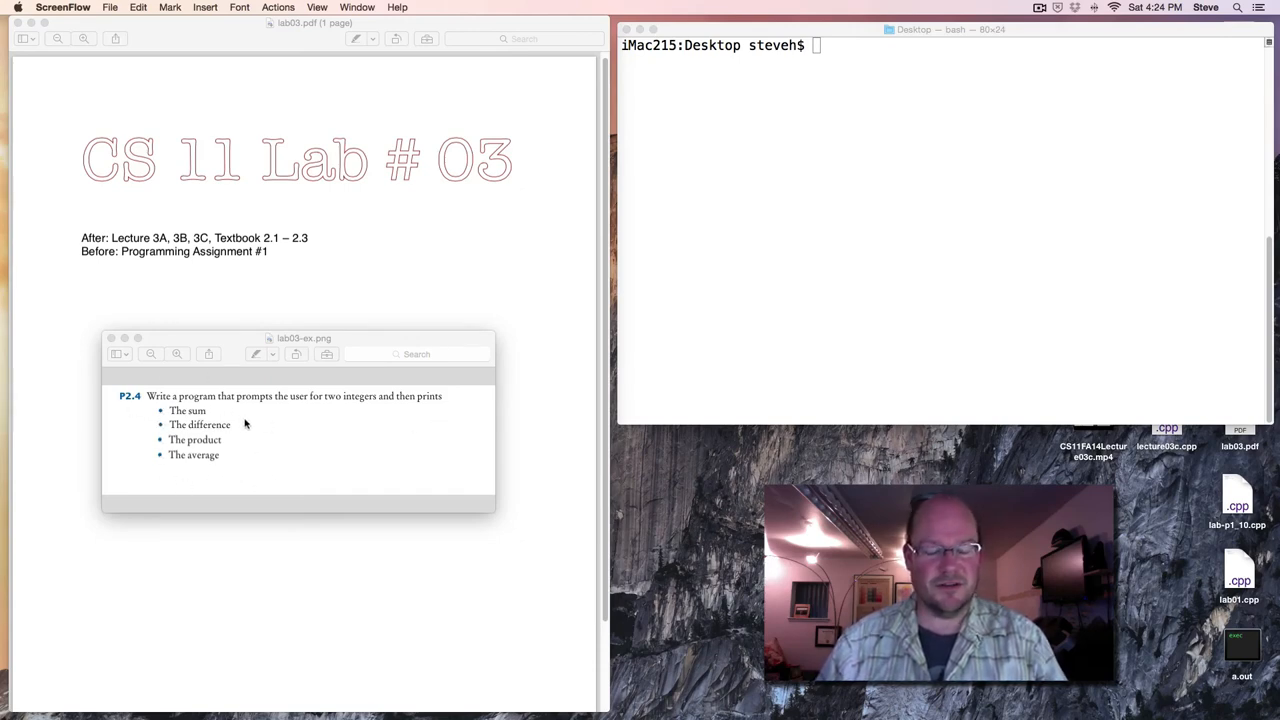